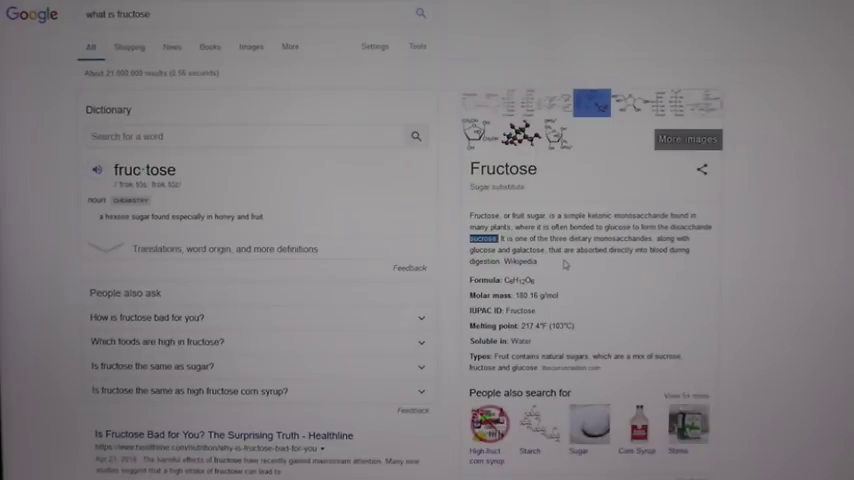
mouse_move(662, 261)
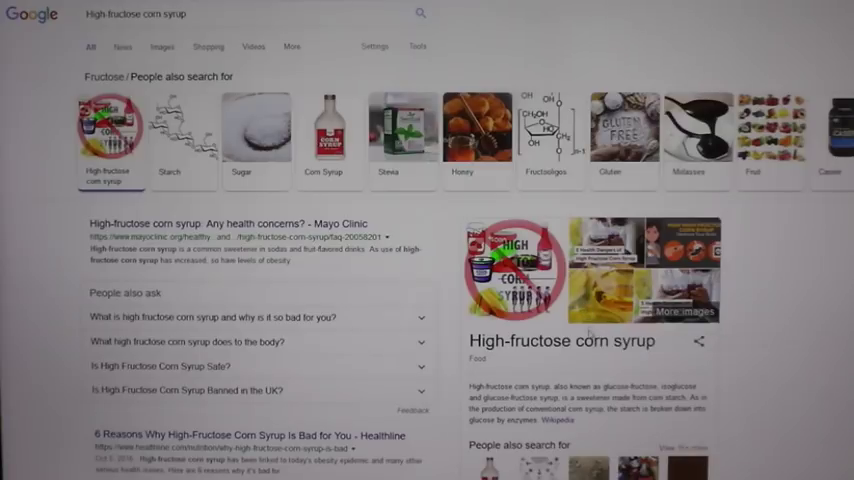
Step: Scroll the high-fructose corn syrup results and select the summary's opening word
scroll(down, 3)
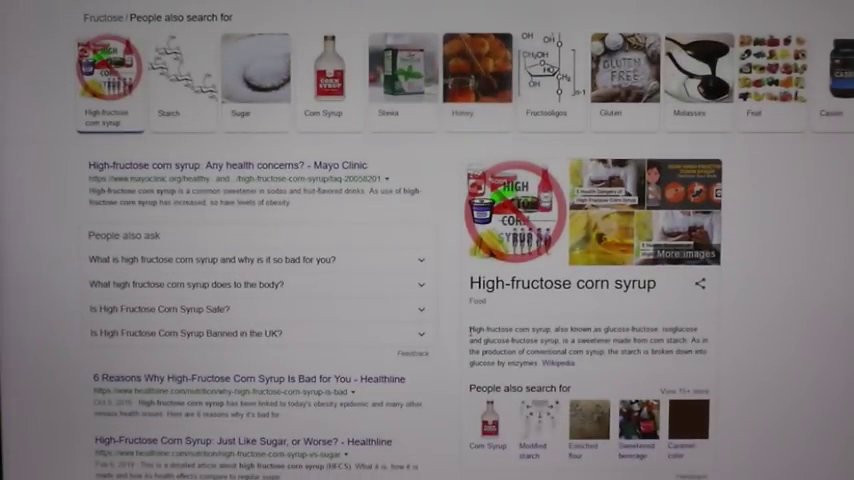
double_click(496, 330)
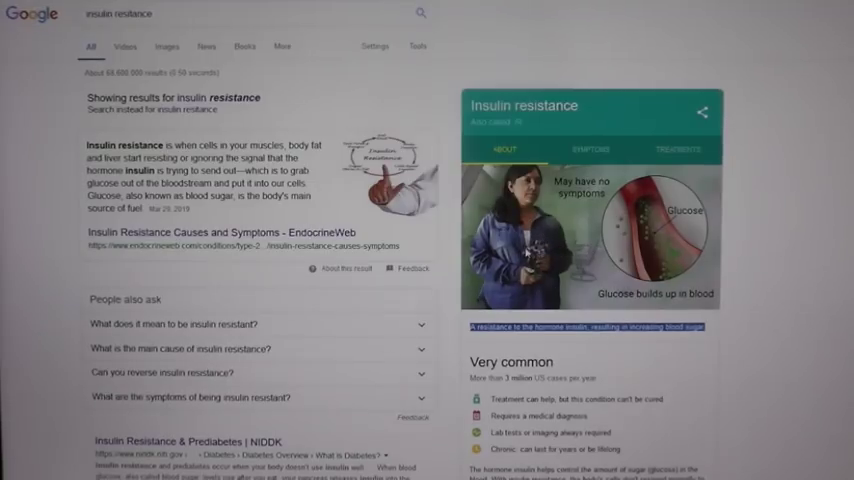
mouse_move(505, 278)
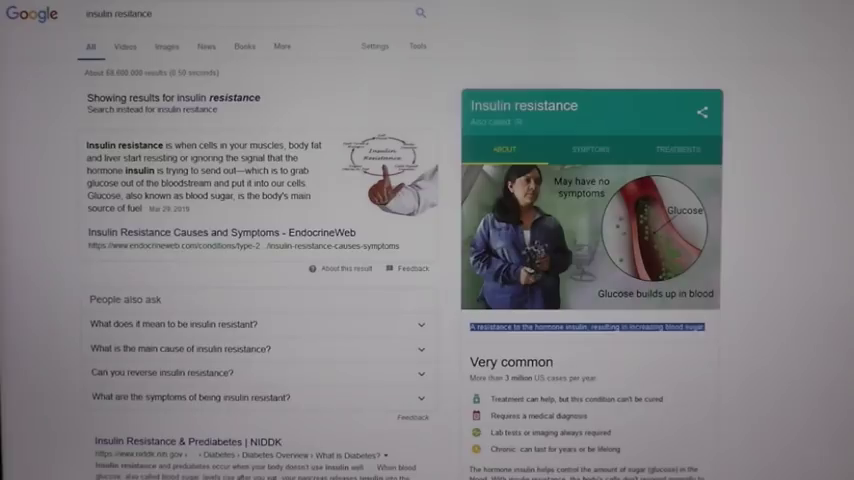
Step: Scroll down the insulin resistance results page
scroll(down, 3)
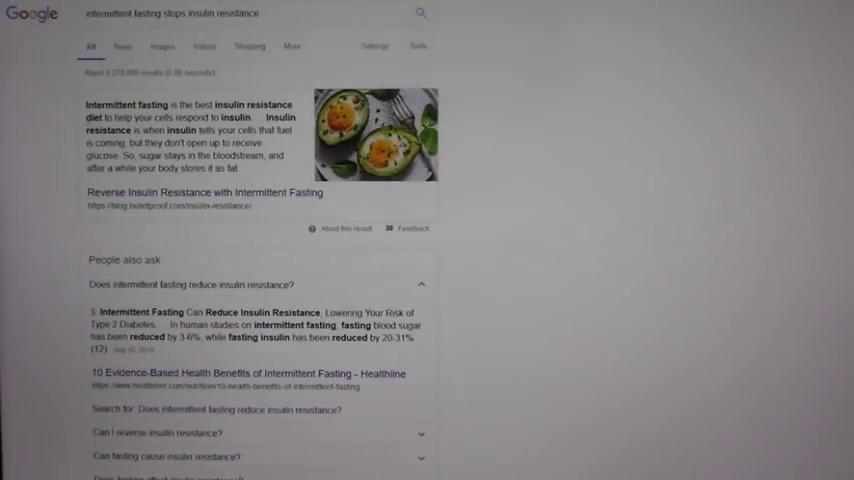
Step: Highlight text in the featured answer, starting from 'Intermittent'
double_click(112, 105)
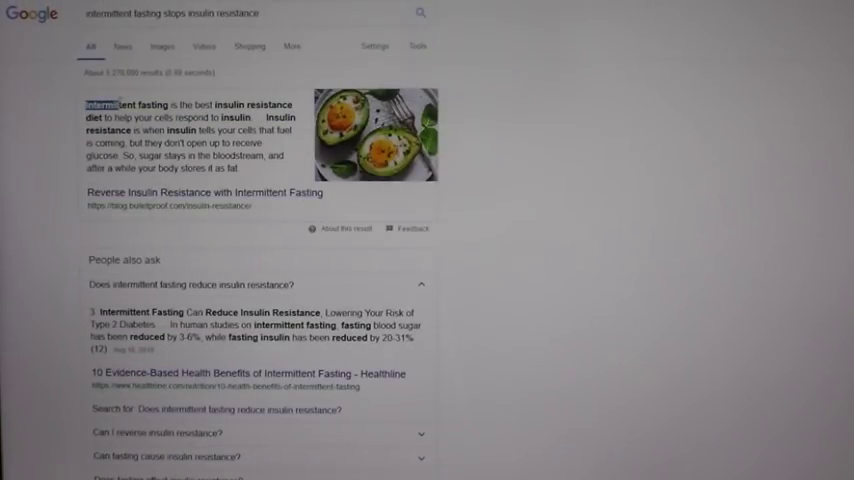
drag(85, 104, 244, 104)
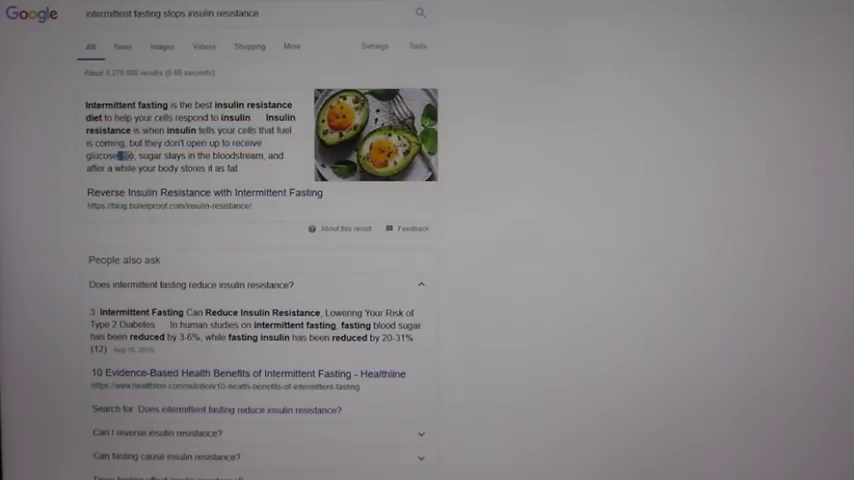
Step: Drag from 'So,' to 'fat' to select the featured answer's final sentence
drag(124, 156, 264, 156)
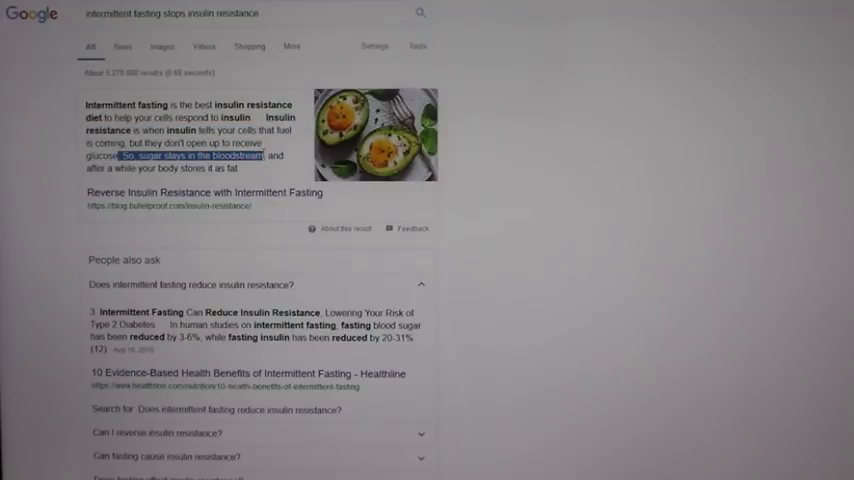
mouse_move(266, 168)
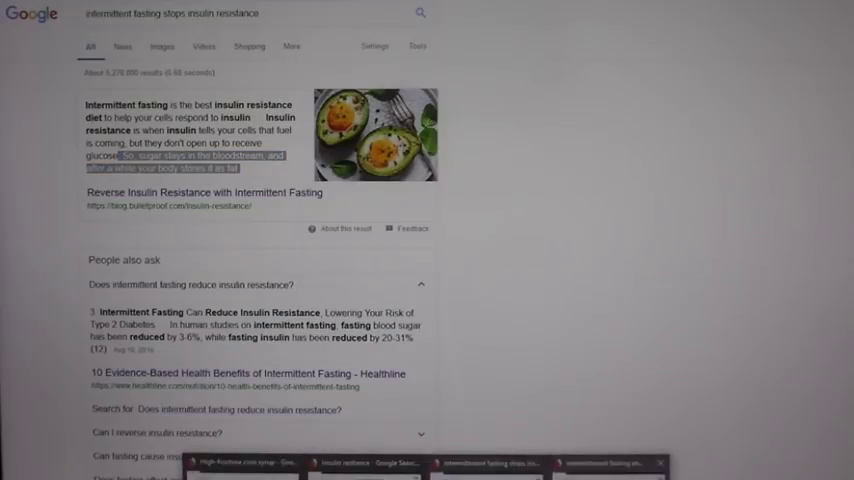
Step: Search 'intermittent fasting and hgh' and highlight 'Intermittent fasting for stren' in the answer
text(intermittent fasting and hgh)
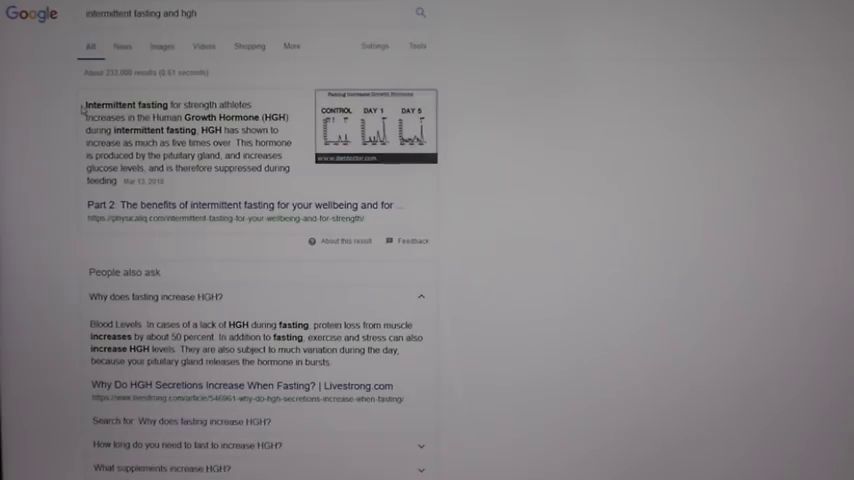
double_click(103, 104)
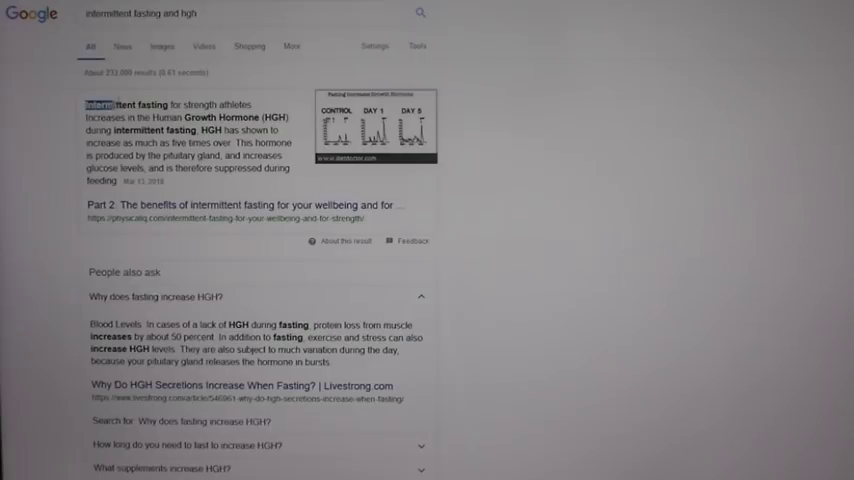
drag(82, 104, 200, 104)
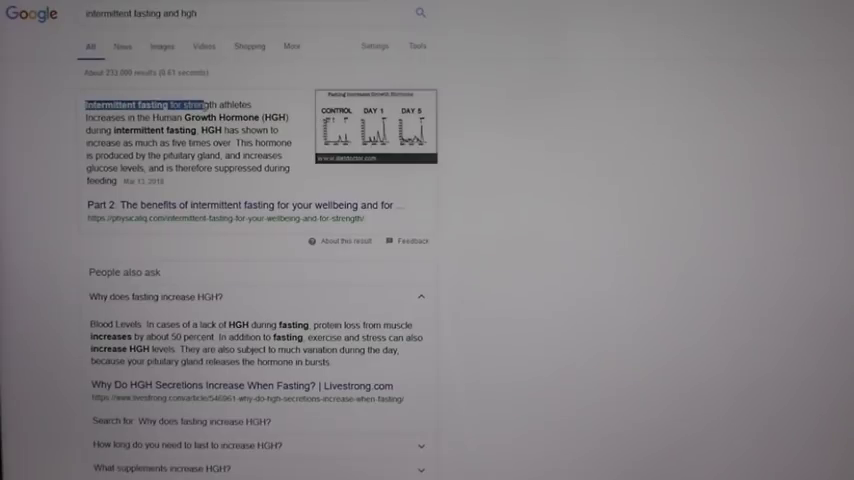